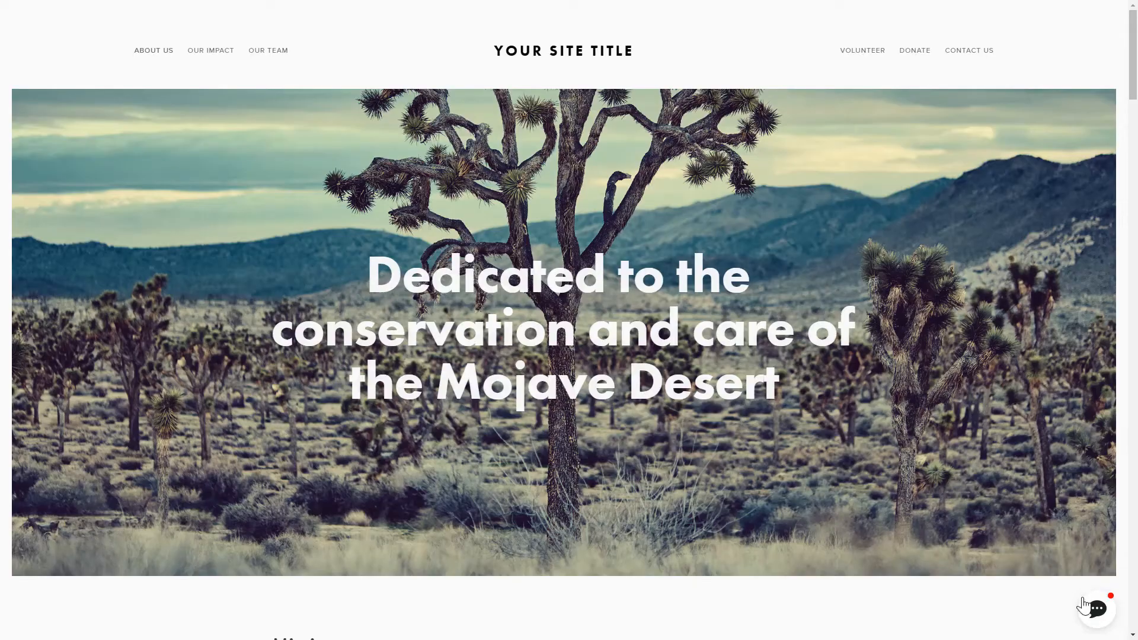
From the Elfsight homepage, reach the All-in-One Chat widget page via the Widgets catalogue.
{"action": "left_click", "coordinate": [1096, 608]}
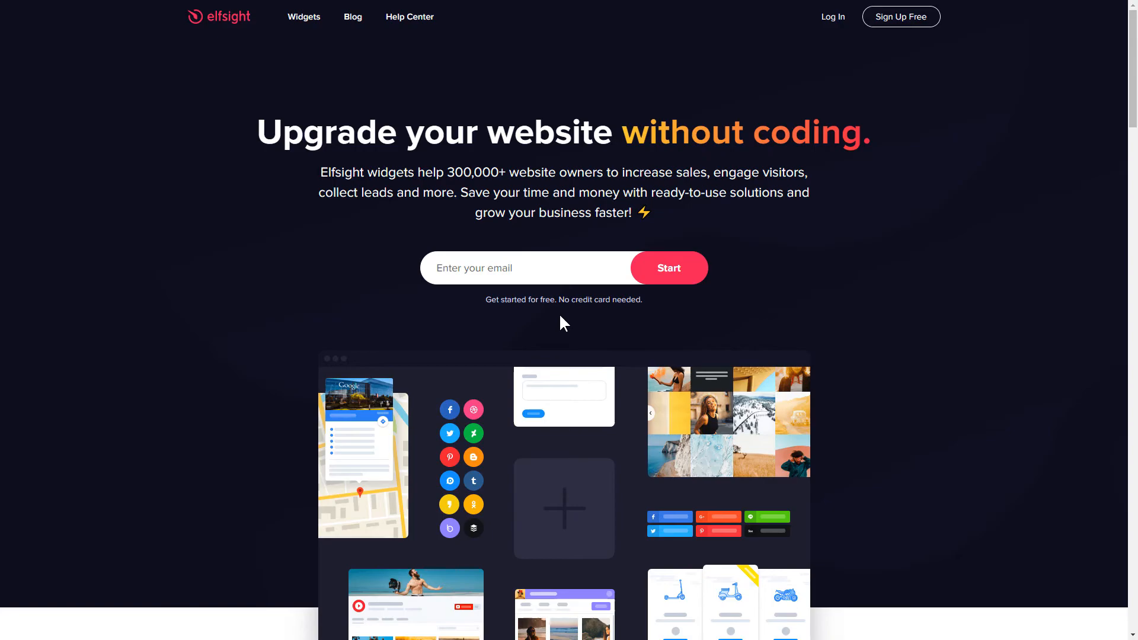
{"action": "left_click", "coordinate": [303, 17]}
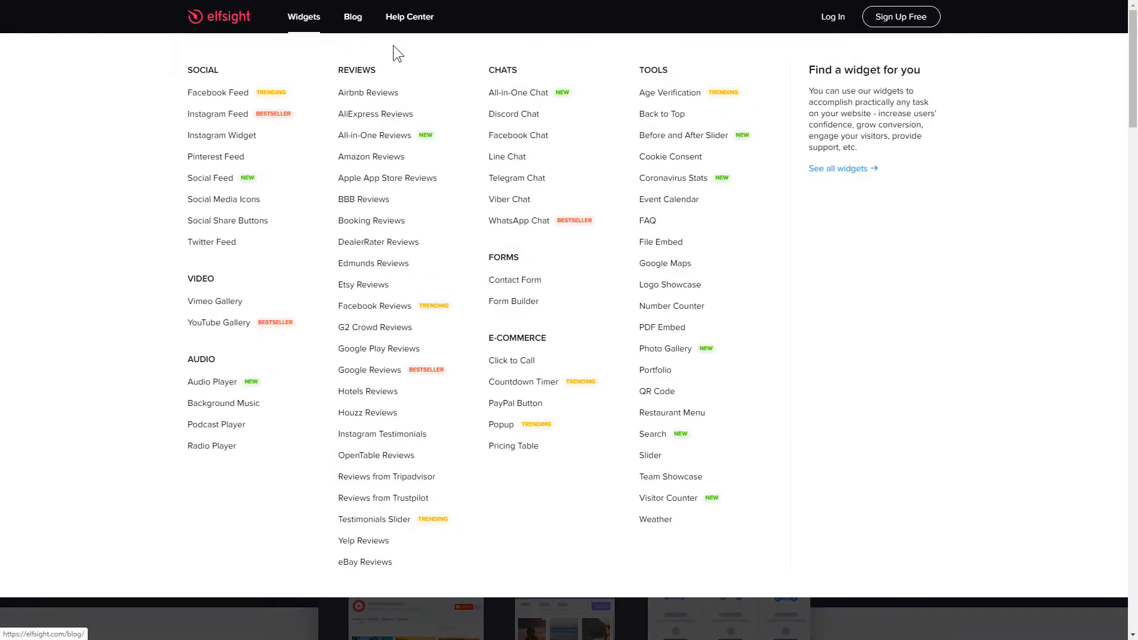
{"action": "left_click", "coordinate": [518, 92]}
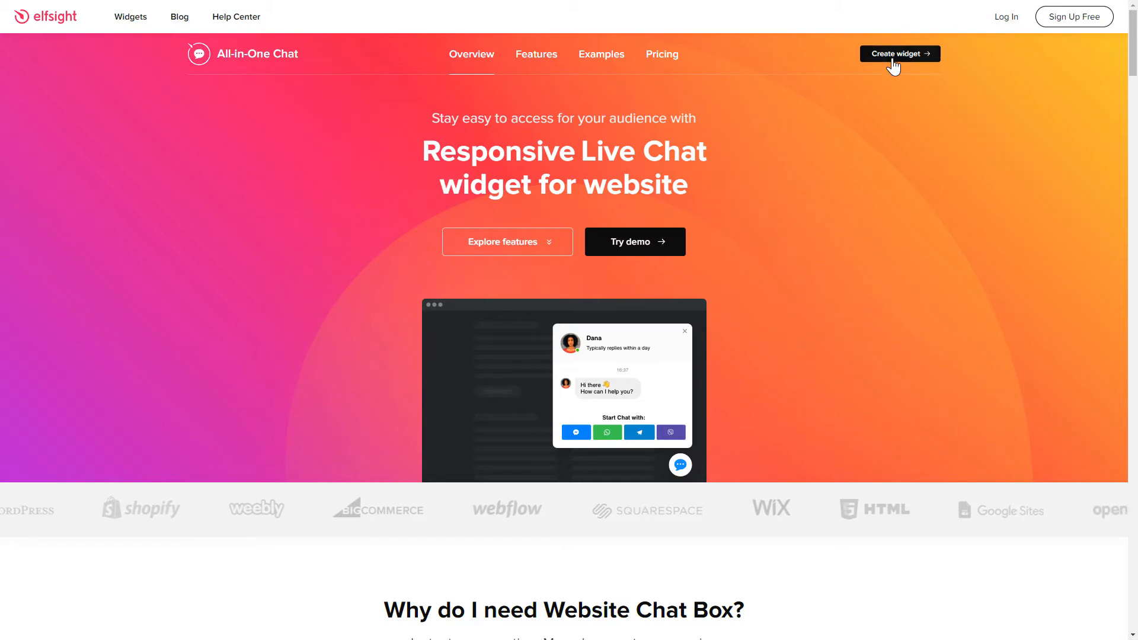
Start a new widget, preview the Live Chat template, then continue with the General template.
{"action": "left_click", "coordinate": [898, 53]}
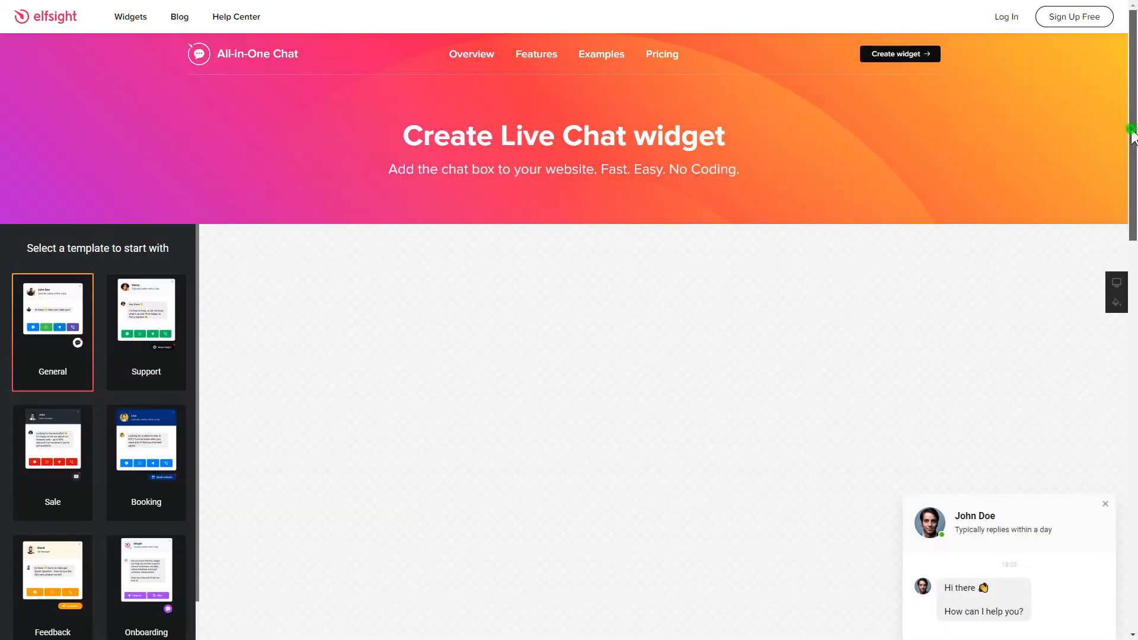
{"action": "scroll", "scroll_direction": "down", "scroll_amount": 3}
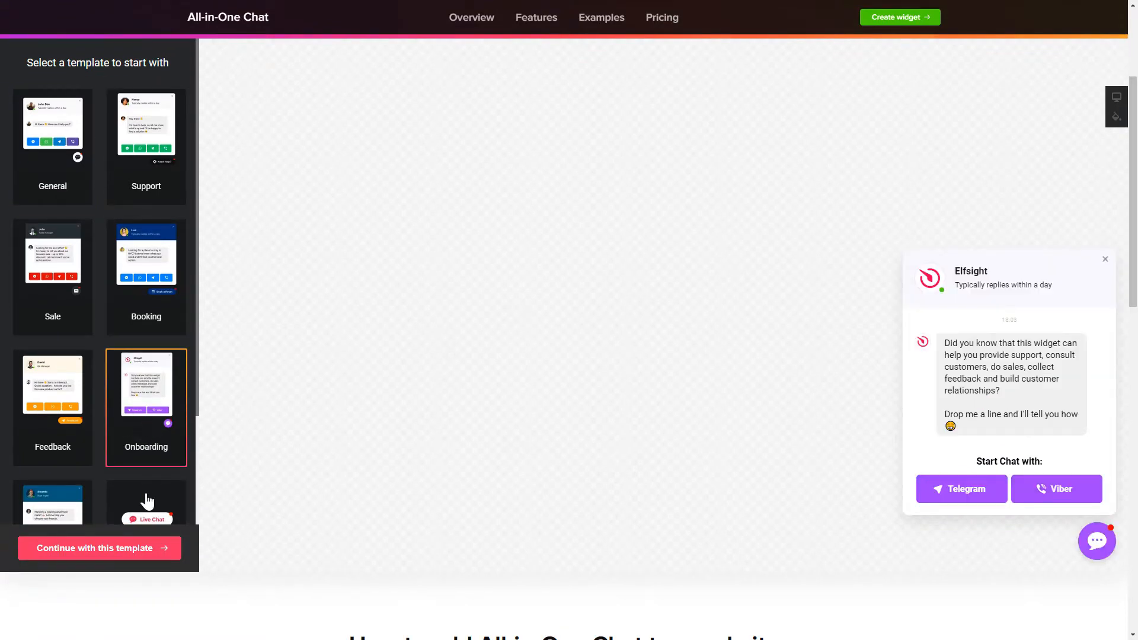
{"action": "left_click", "coordinate": [146, 500]}
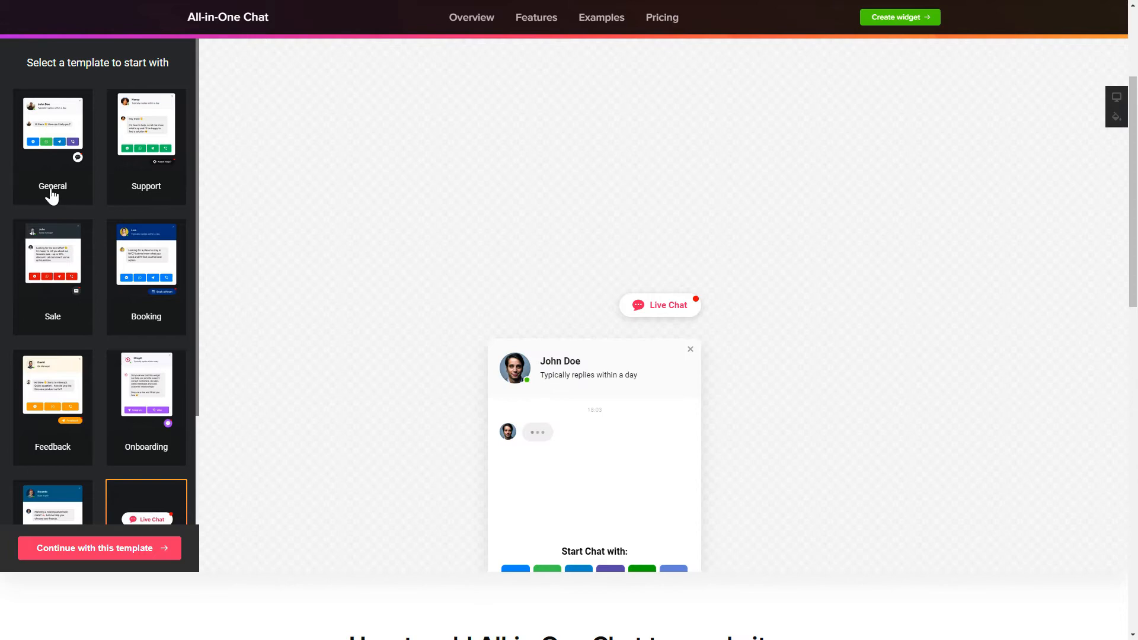
{"action": "left_click", "coordinate": [52, 145]}
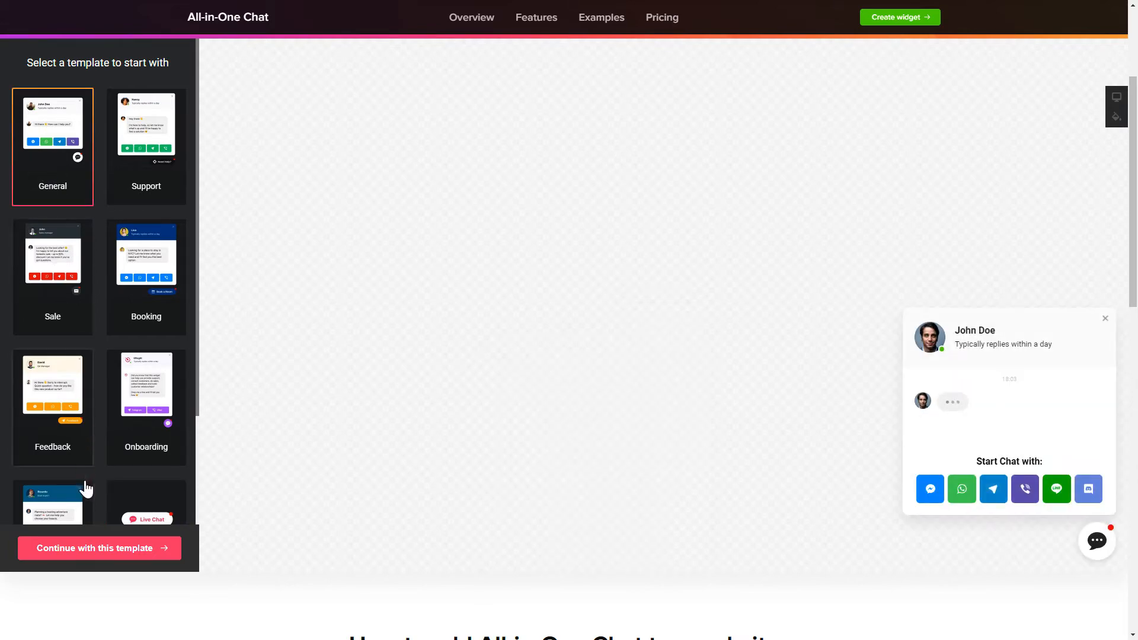
{"action": "left_click", "coordinate": [98, 548]}
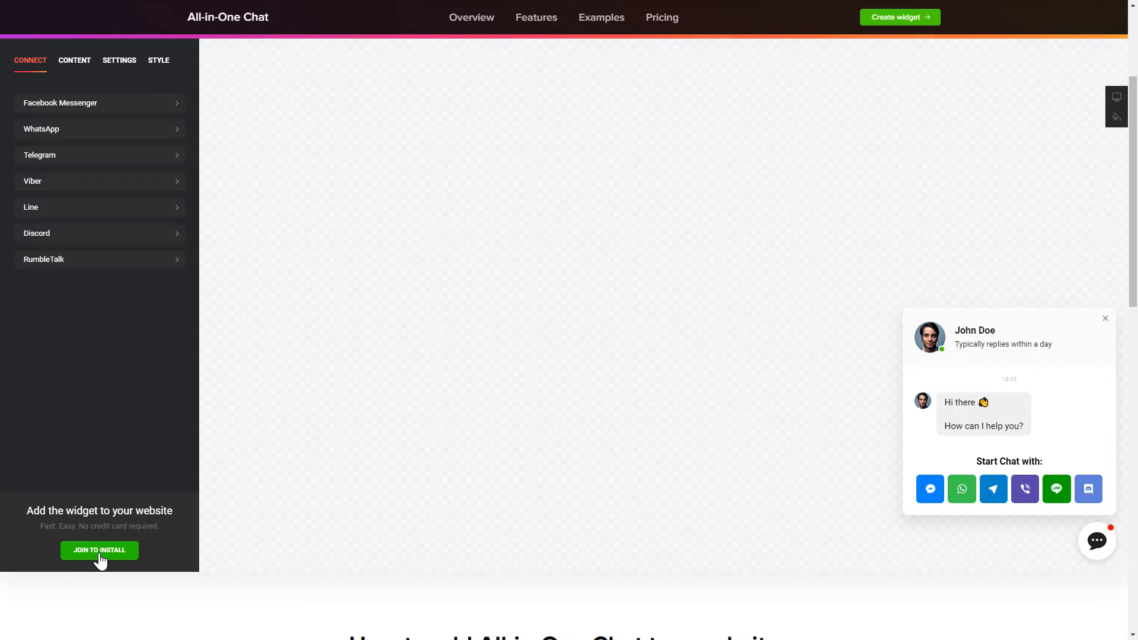
{"action": "mouse_move", "coordinate": [124, 144]}
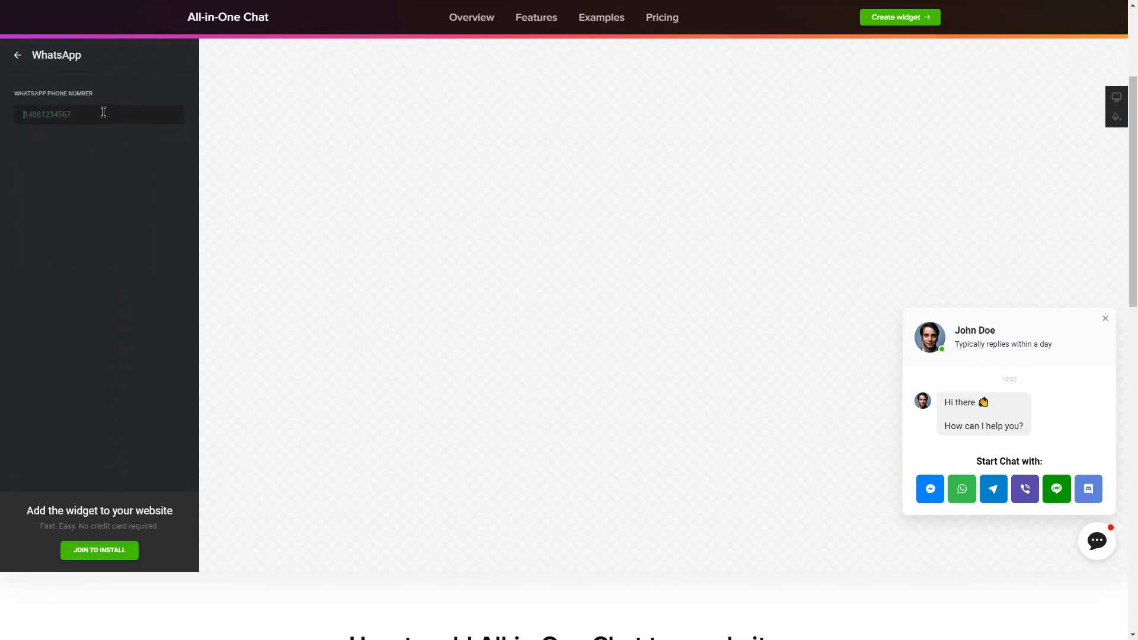
Browse the Connect, Content (Chat Header) and Settings (bubble Position) panels of the editor.
{"action": "left_click", "coordinate": [17, 56]}
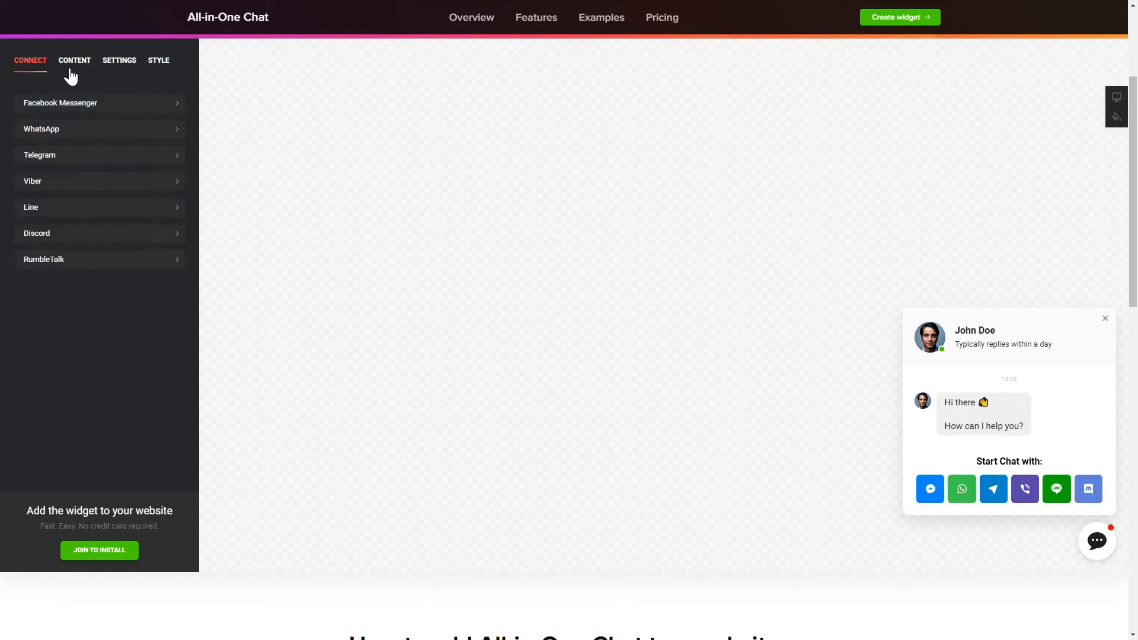
{"action": "left_click", "coordinate": [74, 60]}
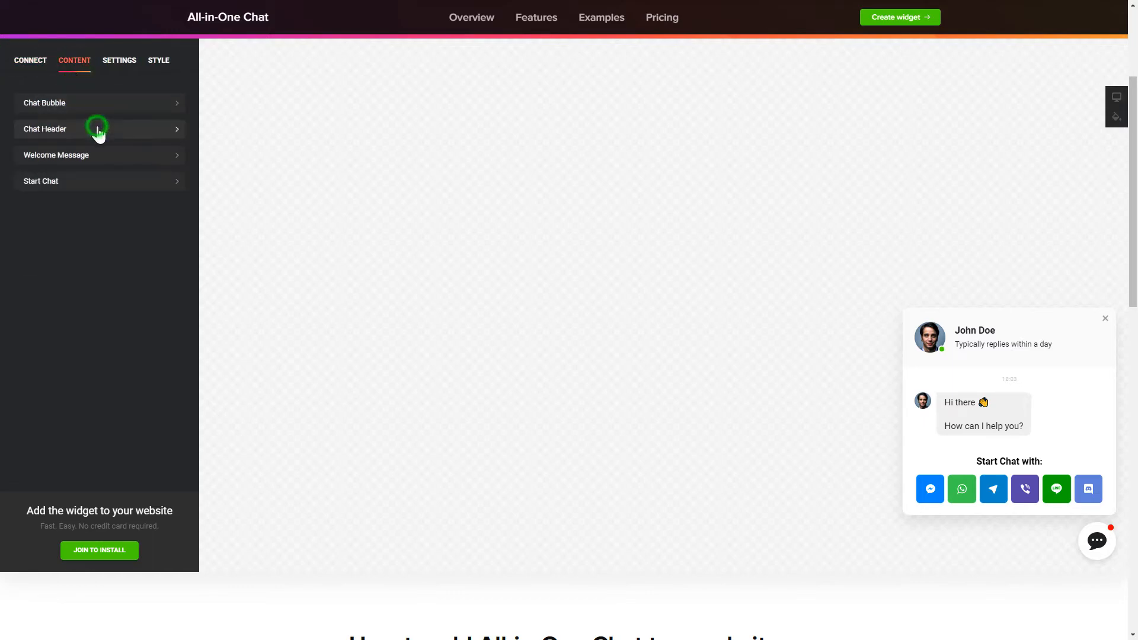
{"action": "left_click", "coordinate": [98, 128]}
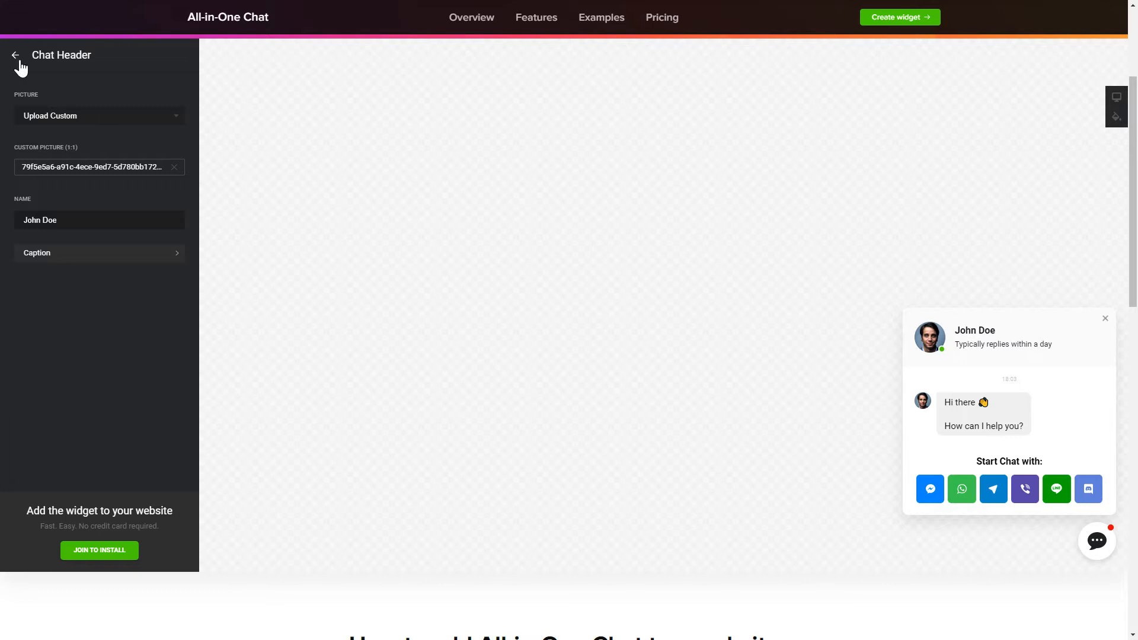
{"action": "left_click", "coordinate": [15, 55]}
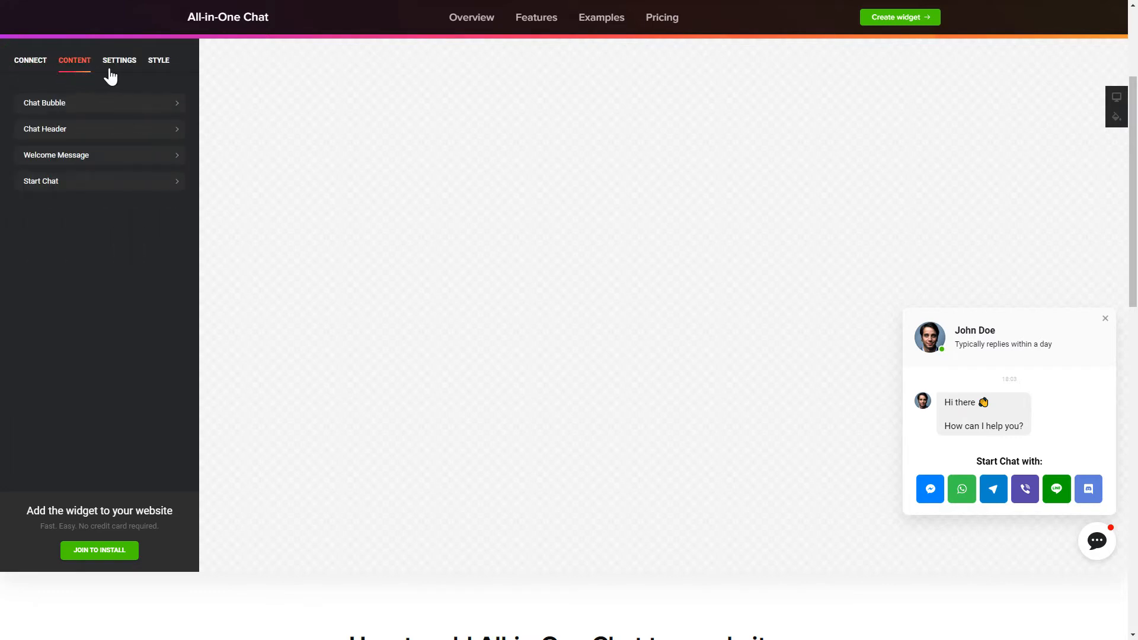
{"action": "left_click", "coordinate": [119, 61]}
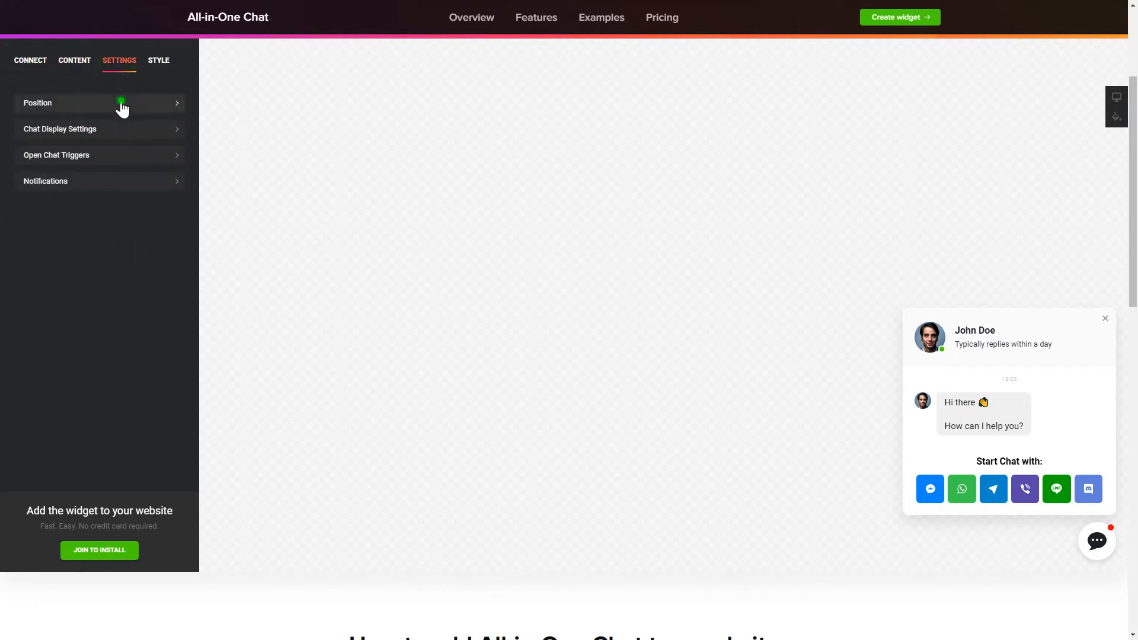
{"action": "left_click", "coordinate": [100, 102]}
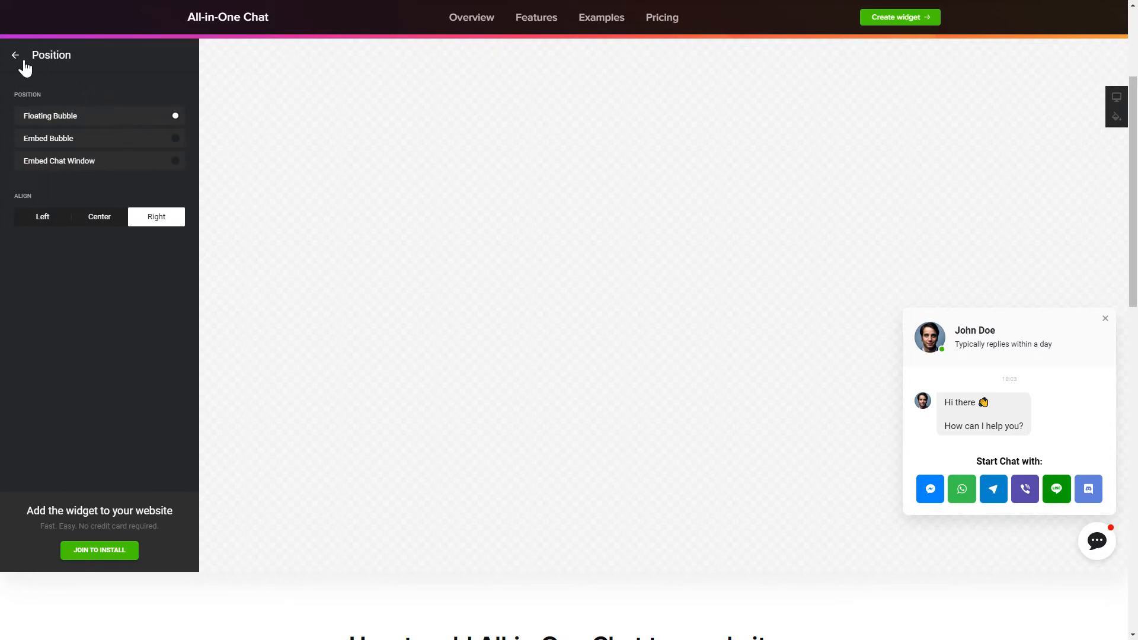
{"action": "left_click", "coordinate": [15, 55]}
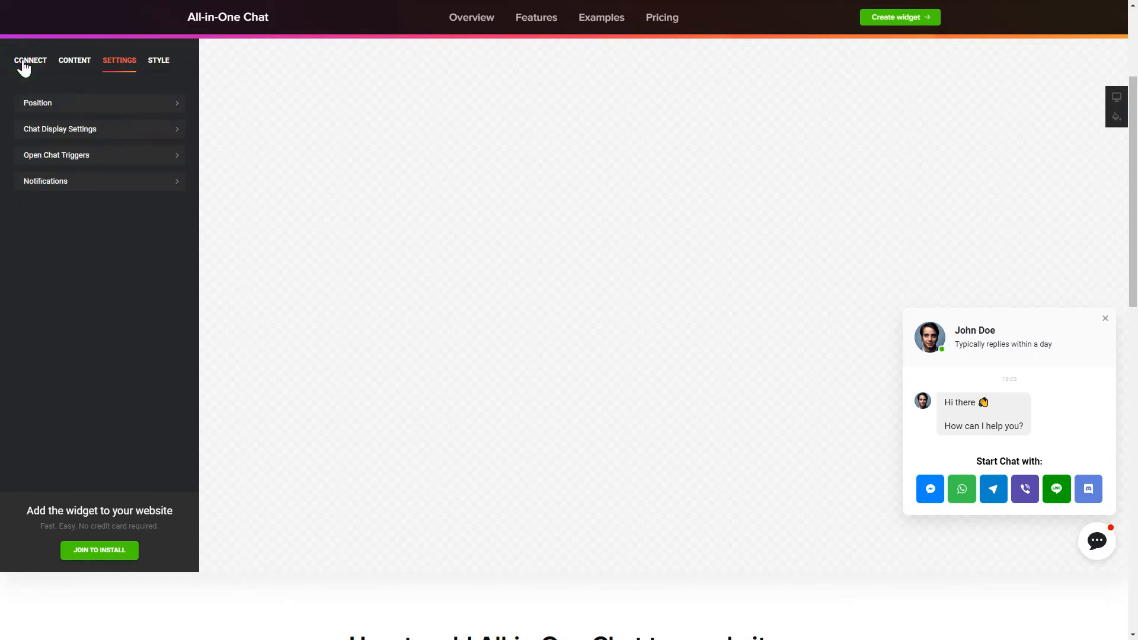
{"action": "mouse_move", "coordinate": [157, 75]}
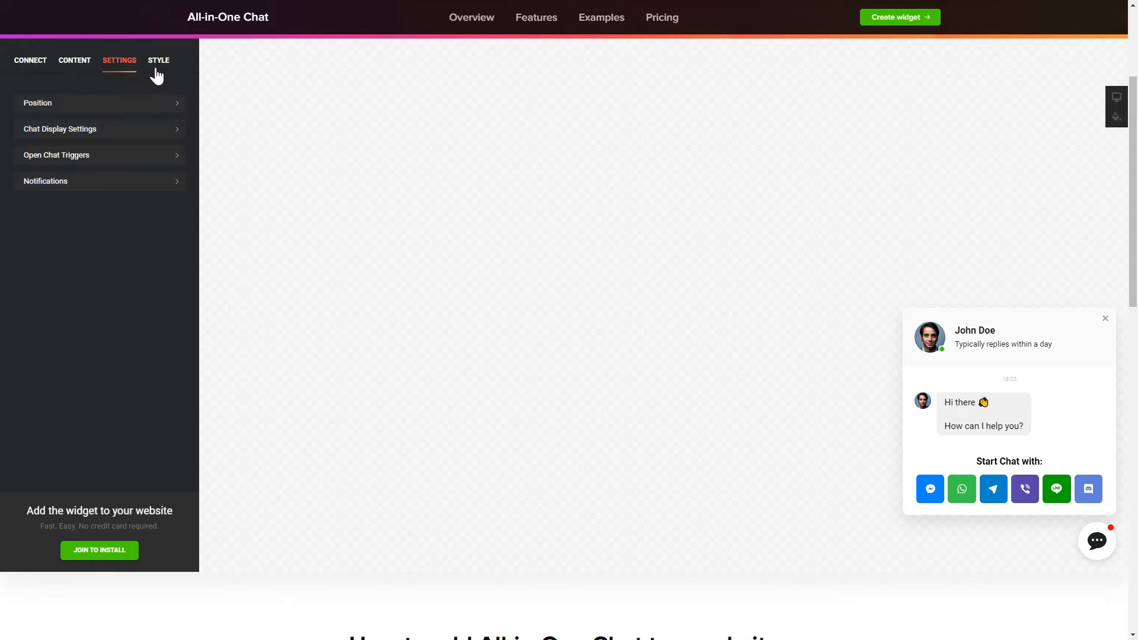
Review the Style Colors settings, return to Connect and choose Join to Install.
{"action": "left_click", "coordinate": [157, 61]}
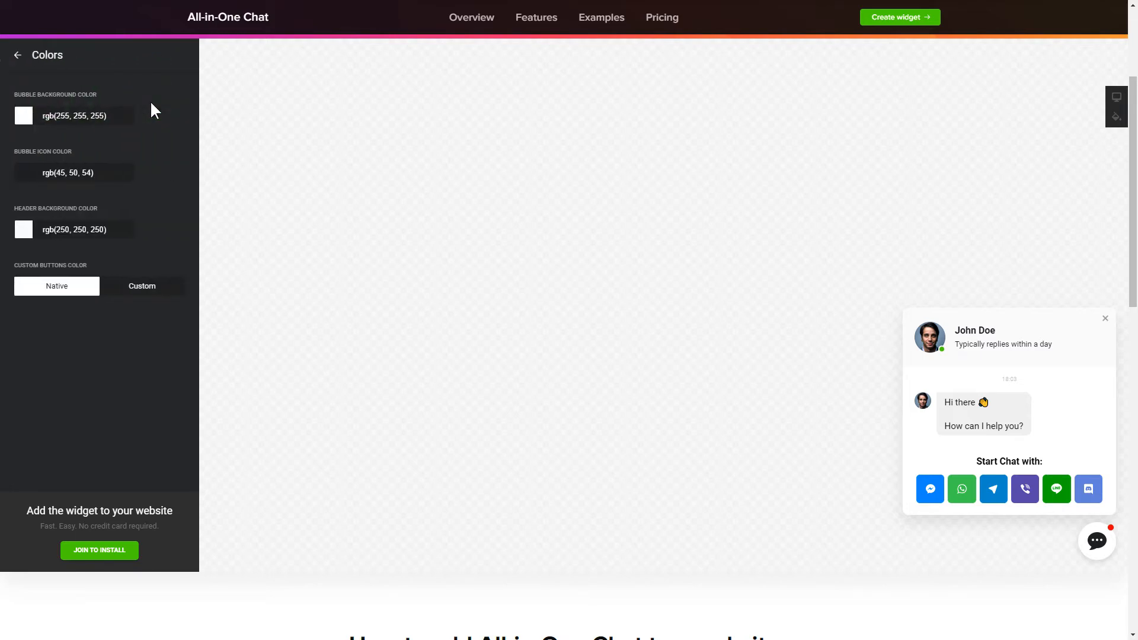
{"action": "left_click", "coordinate": [16, 55]}
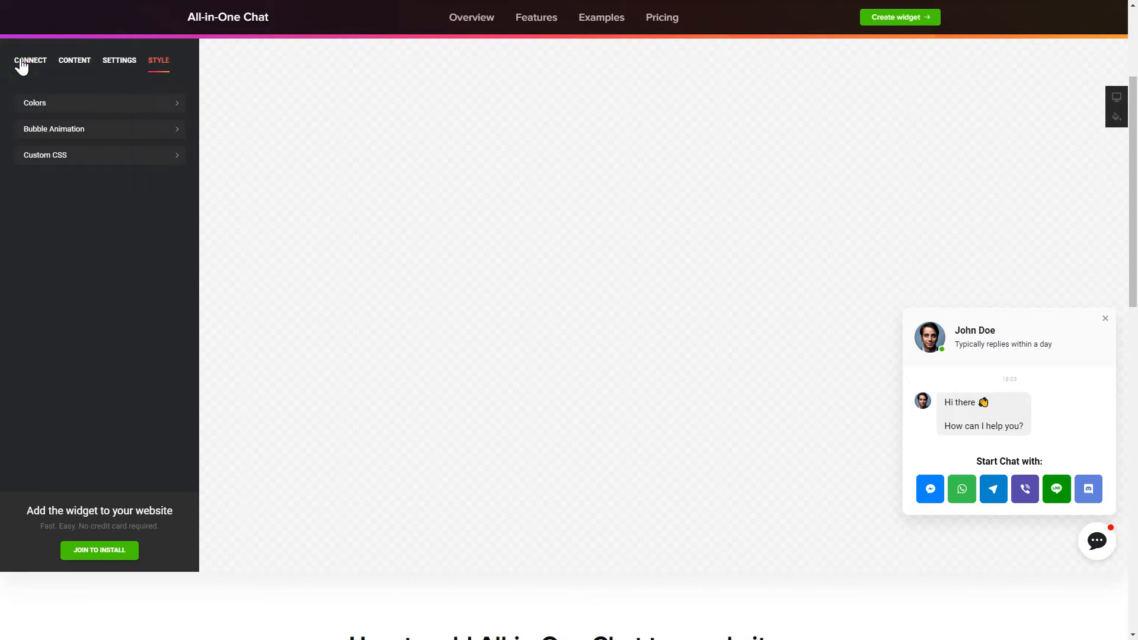
{"action": "left_click", "coordinate": [29, 61]}
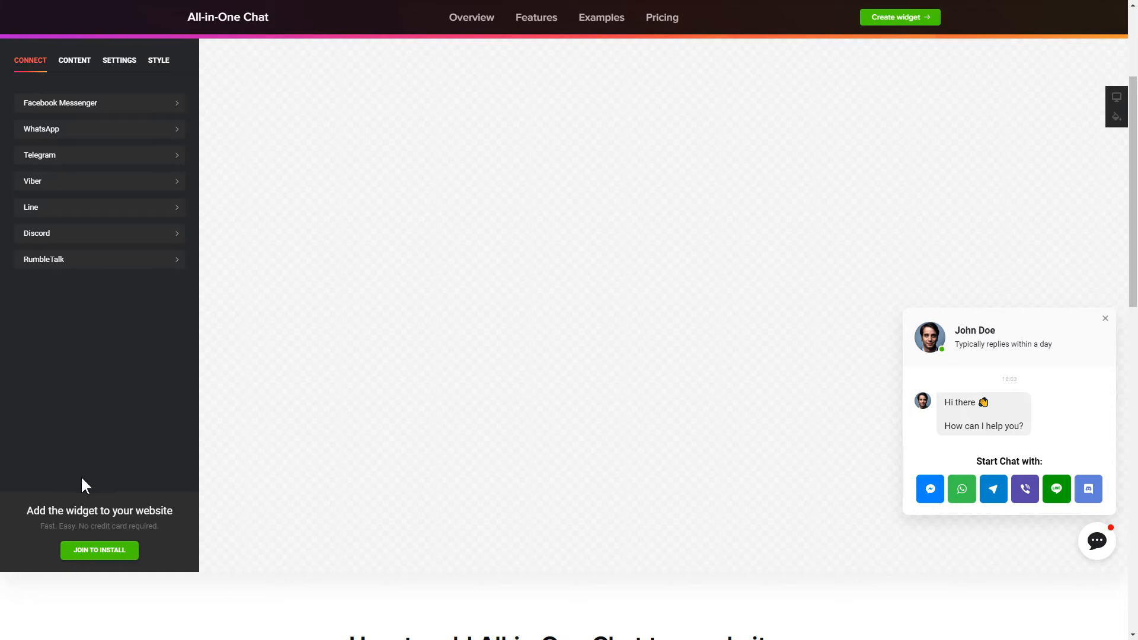
{"action": "left_click", "coordinate": [100, 550]}
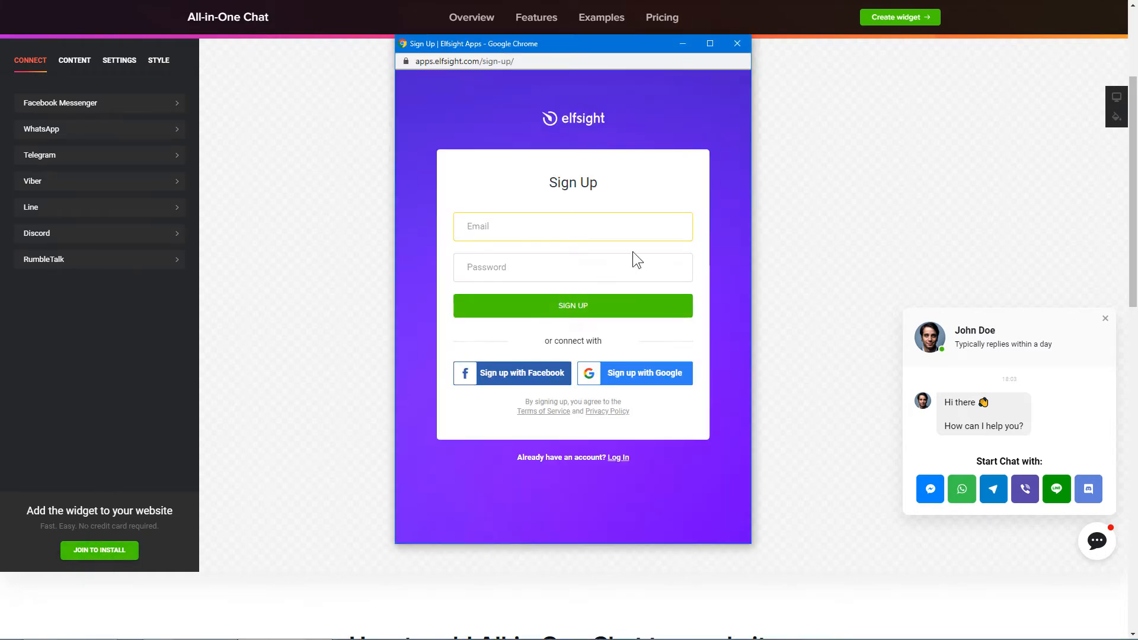
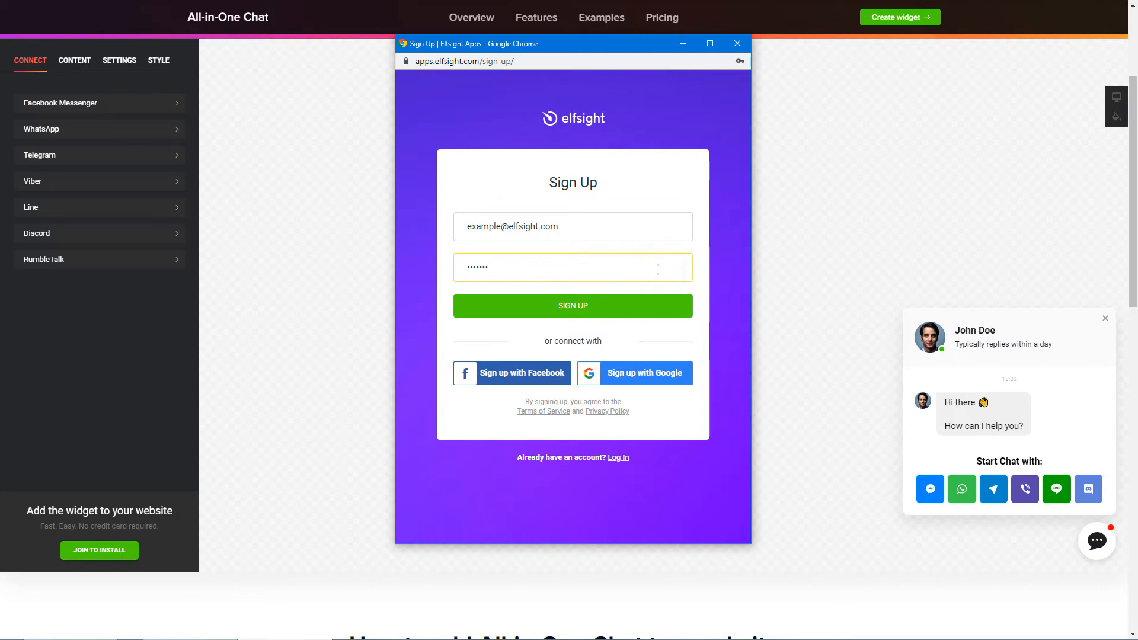
Sign up with the example@elfsight email and save the new chat widget in the editor.
{"action": "left_click", "coordinate": [572, 305]}
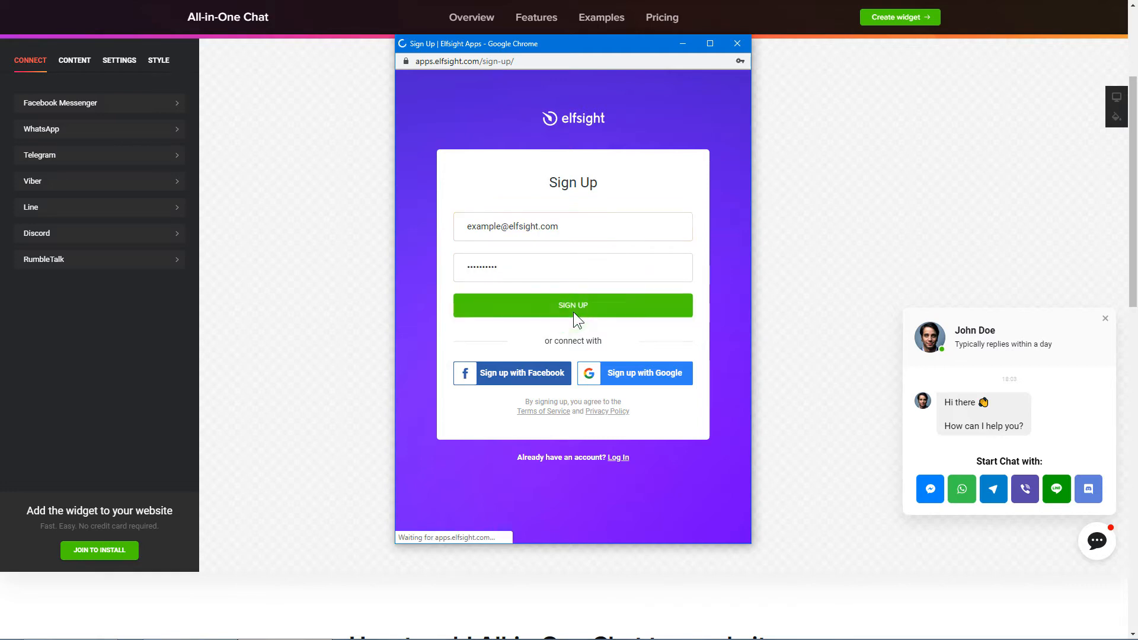
{"action": "left_click", "coordinate": [572, 305]}
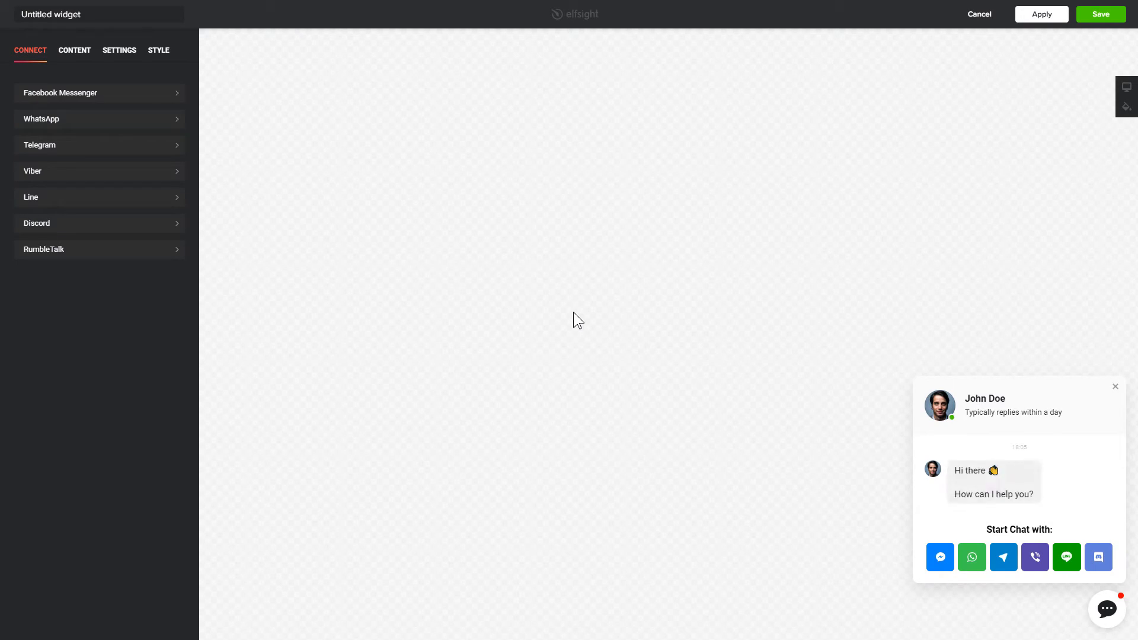
{"action": "mouse_move", "coordinate": [1092, 53]}
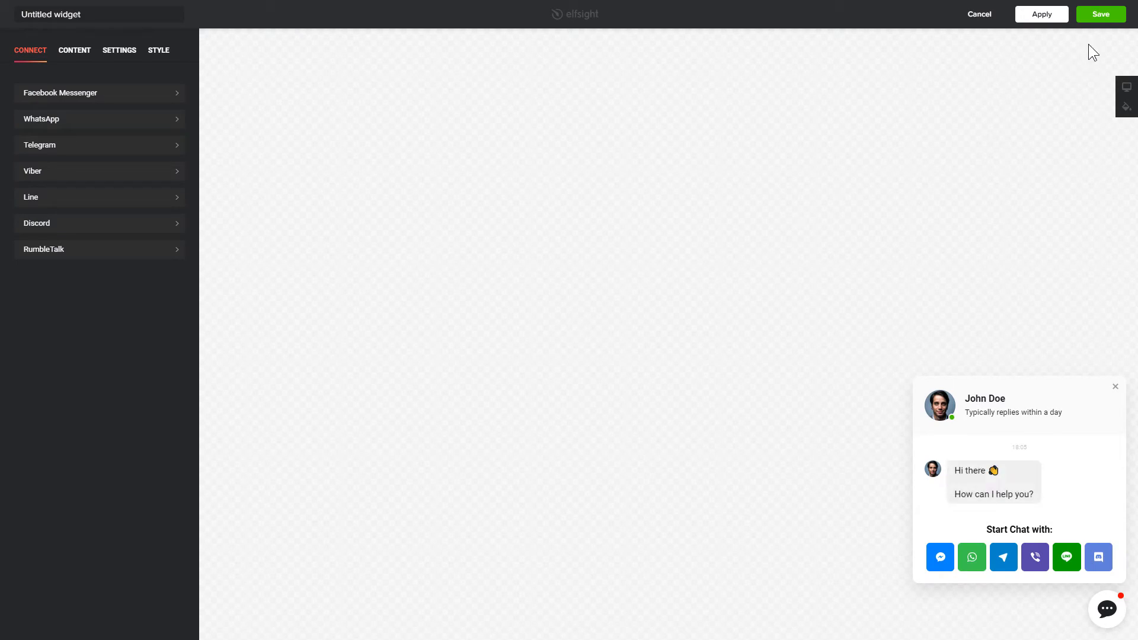
{"action": "left_click", "coordinate": [1100, 15]}
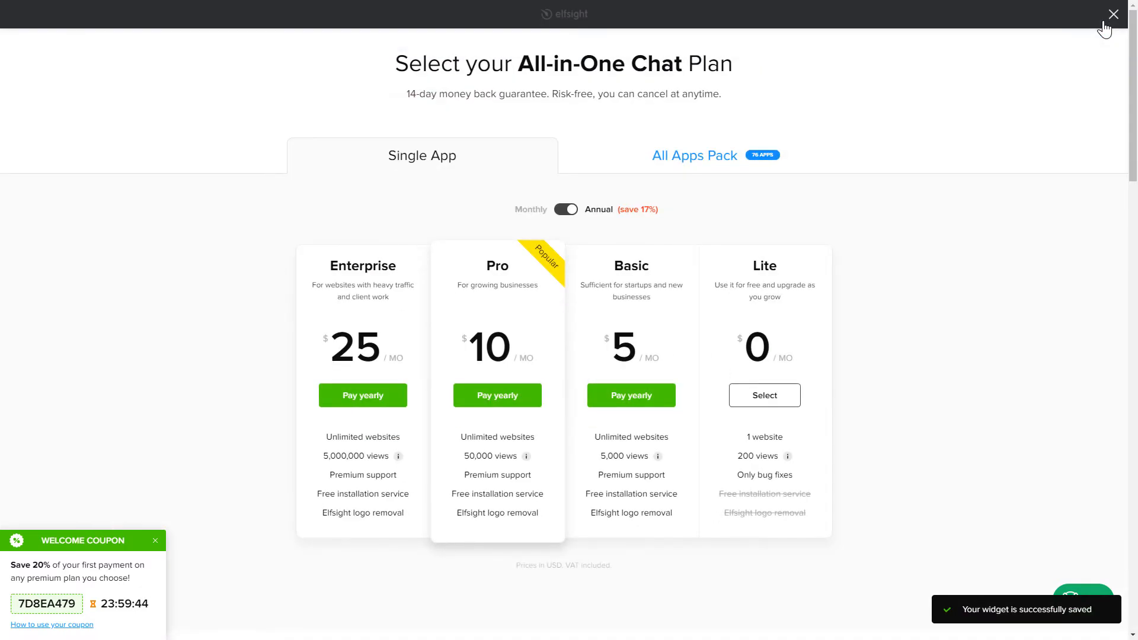
{"action": "mouse_move", "coordinate": [1043, 130]}
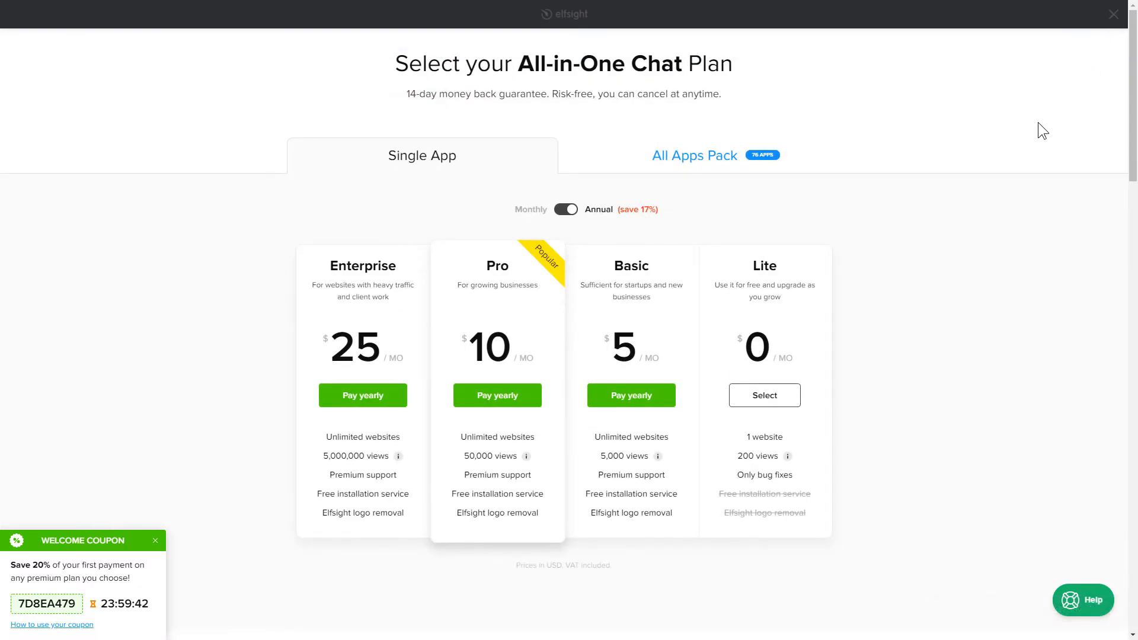
{"action": "mouse_move", "coordinate": [560, 318]}
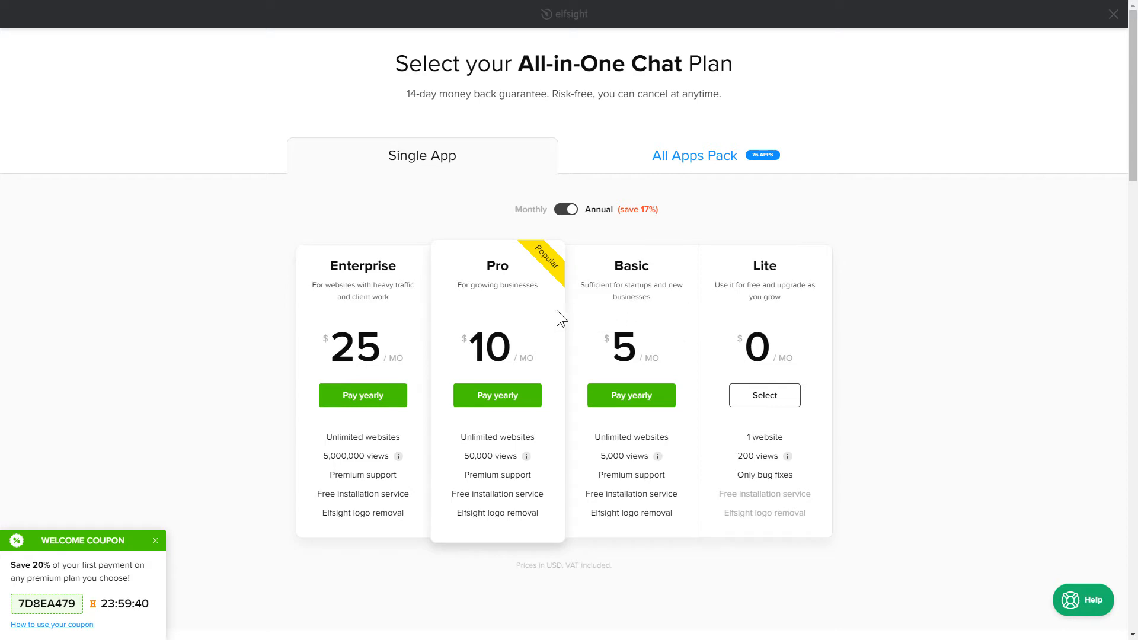
{"action": "mouse_move", "coordinate": [137, 549]}
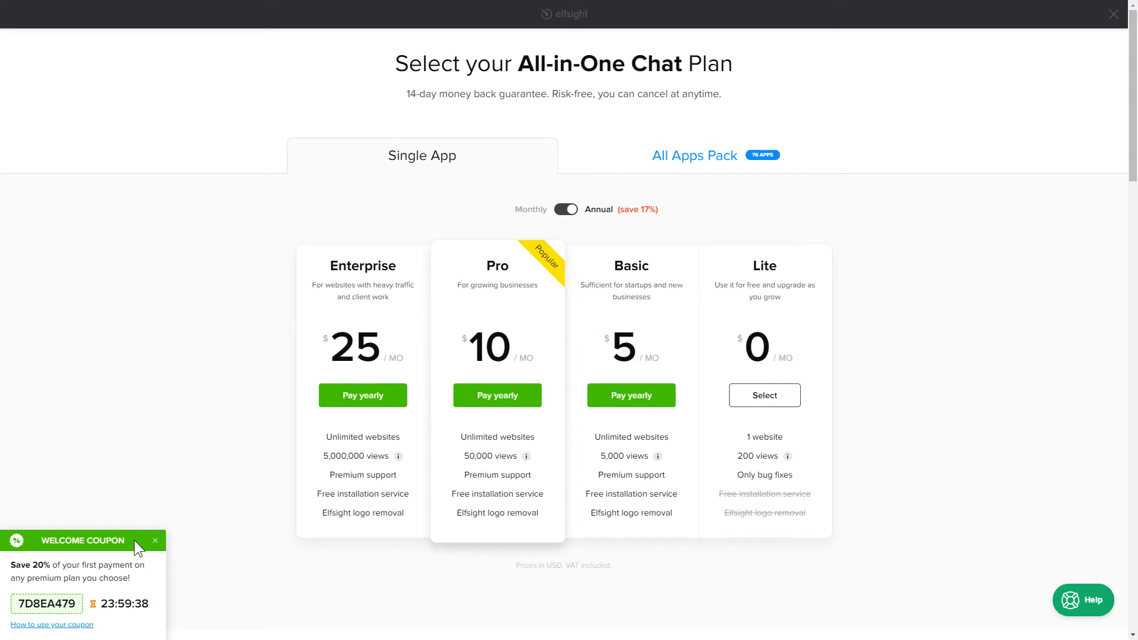
{"action": "mouse_move", "coordinate": [570, 551]}
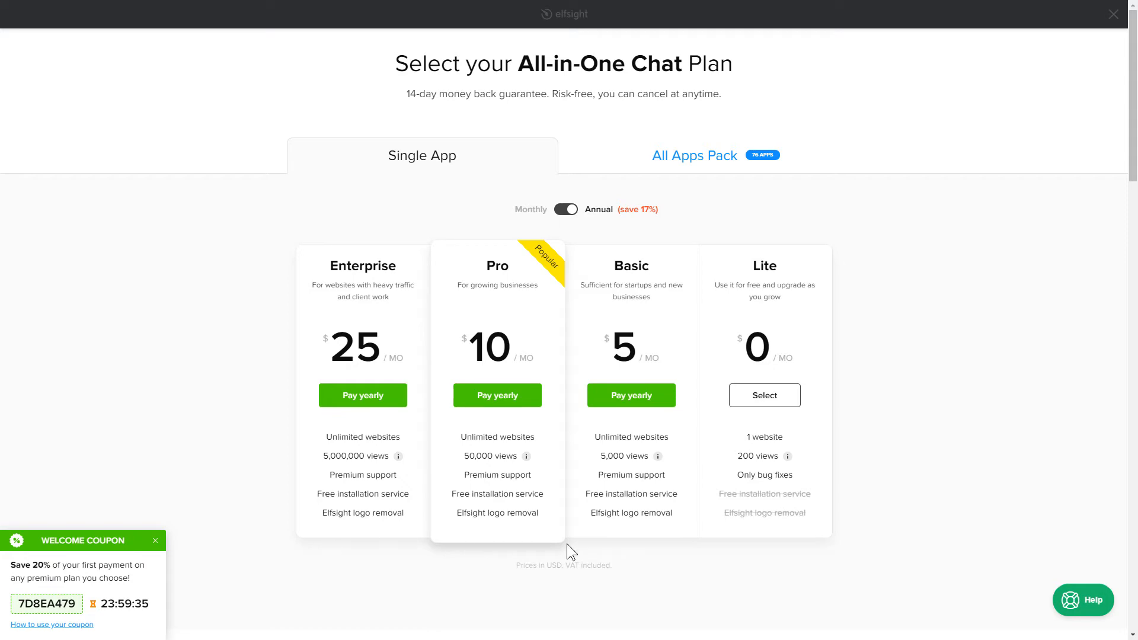
Subscribe to the free Lite plan and copy the widget's install code.
{"action": "left_click", "coordinate": [764, 395]}
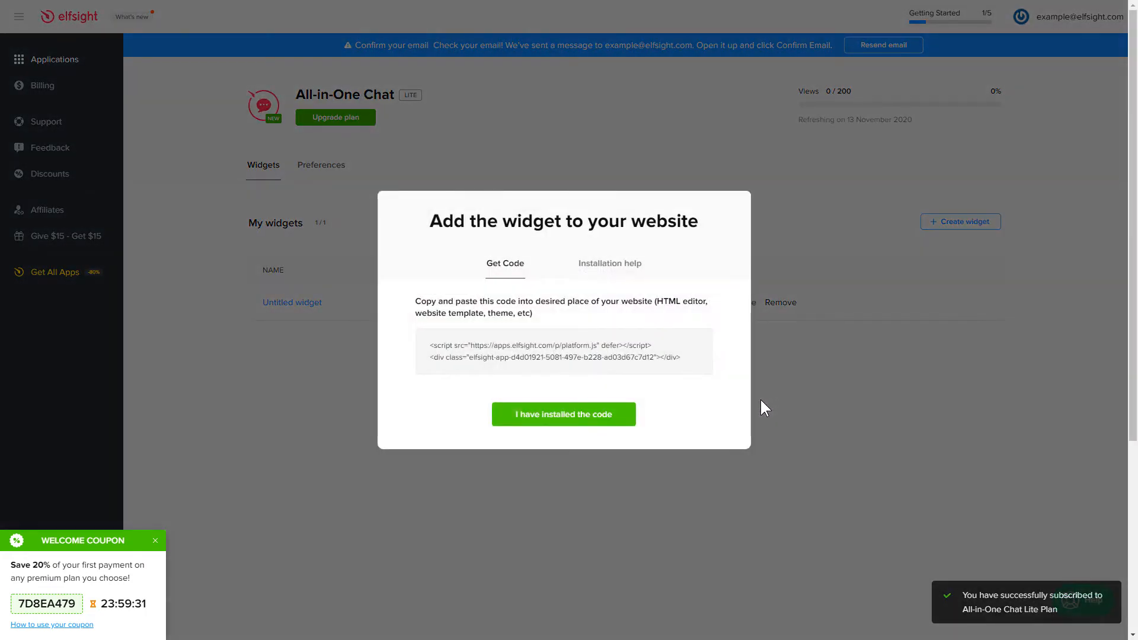
{"action": "left_click", "coordinate": [562, 351]}
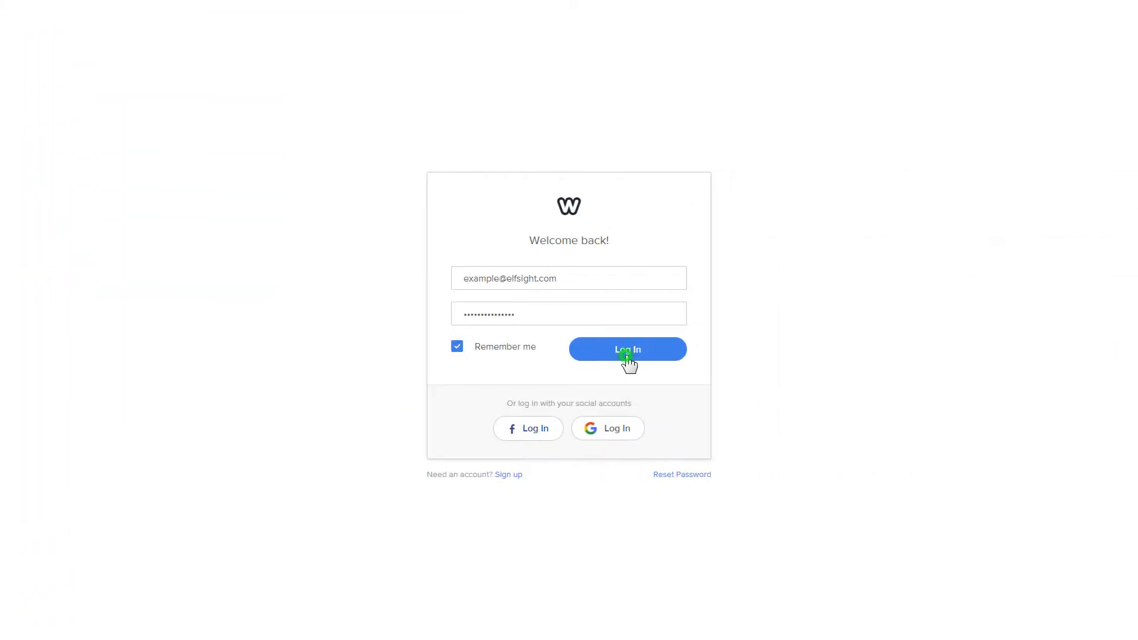
Log in to Weebly, edit My Site and reach the theme's Edit HTML / CSS code editor.
{"action": "left_click", "coordinate": [626, 349]}
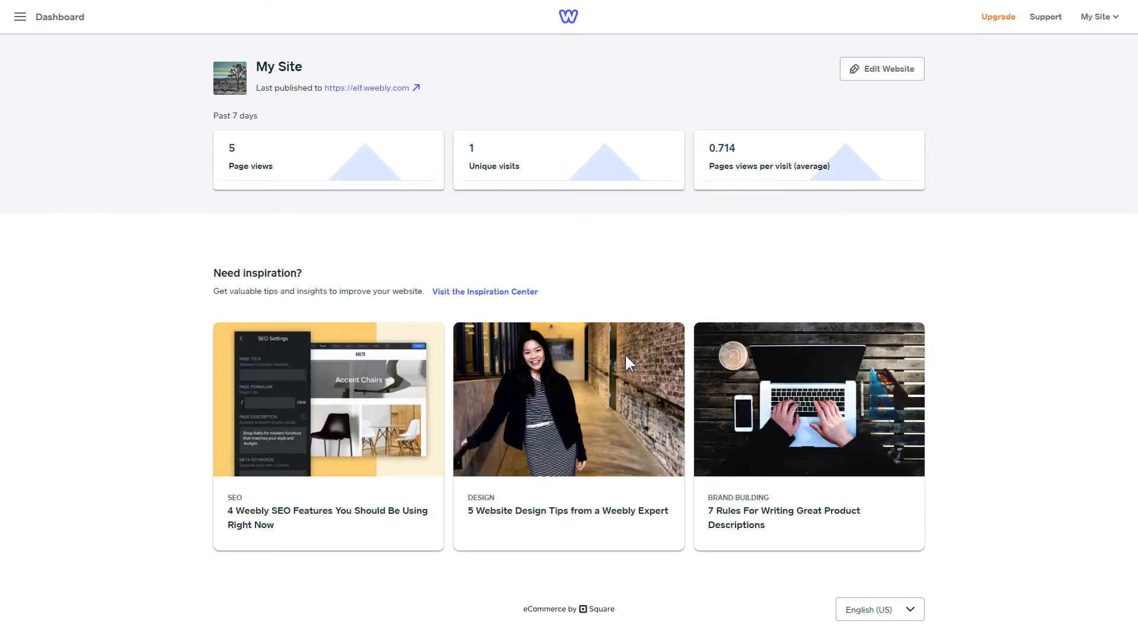
{"action": "mouse_move", "coordinate": [884, 80]}
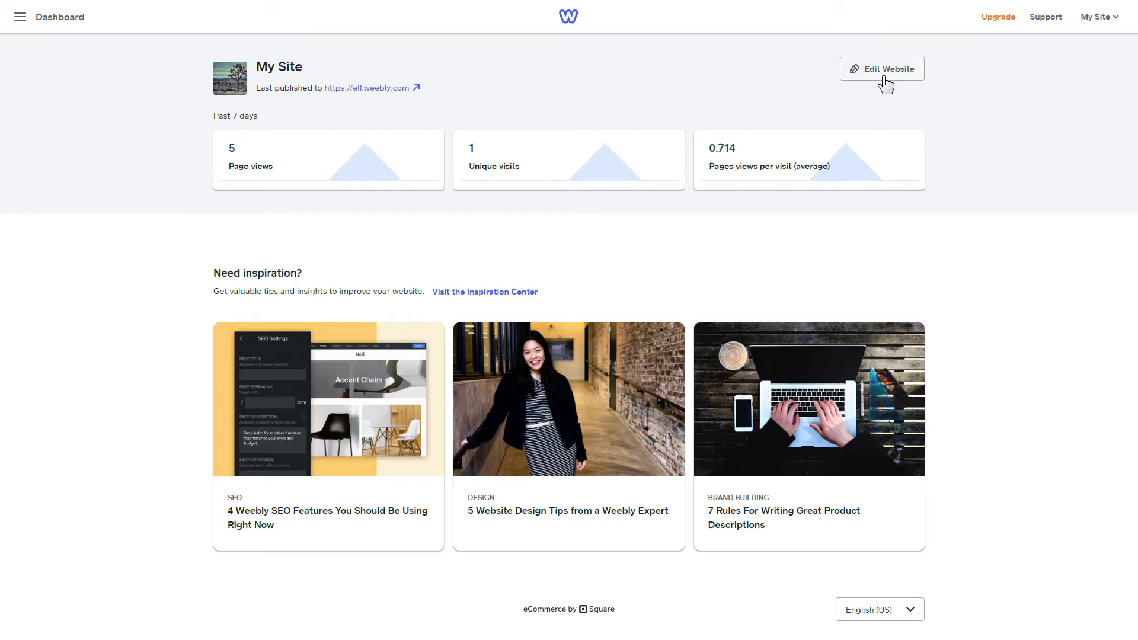
{"action": "left_click", "coordinate": [881, 69]}
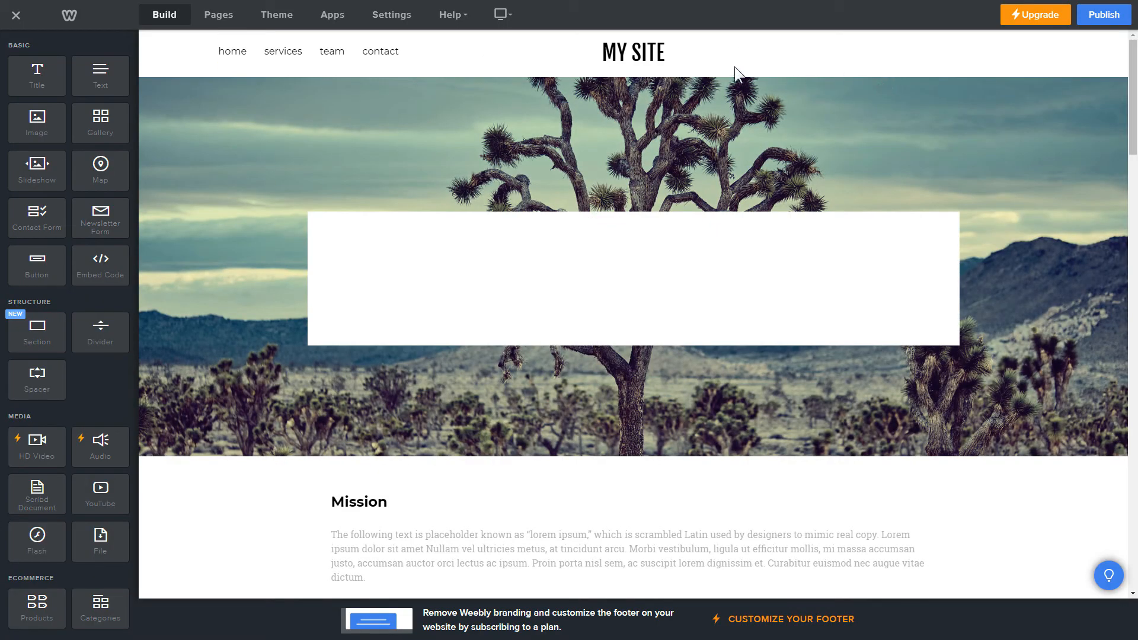
{"action": "left_click", "coordinate": [276, 15]}
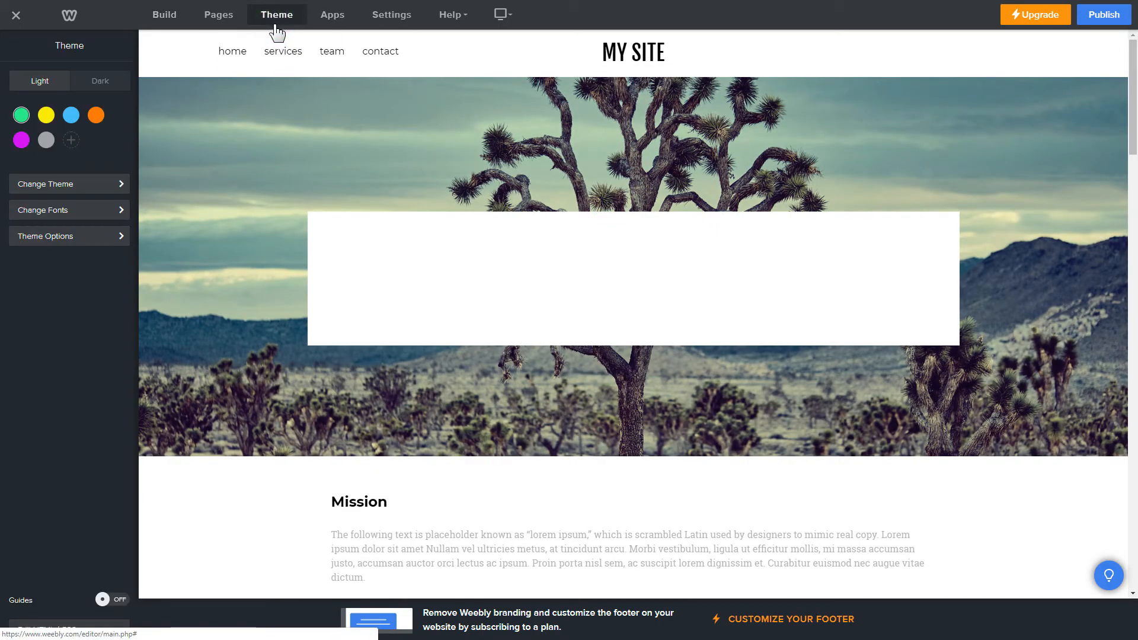
{"action": "mouse_move", "coordinate": [102, 589]}
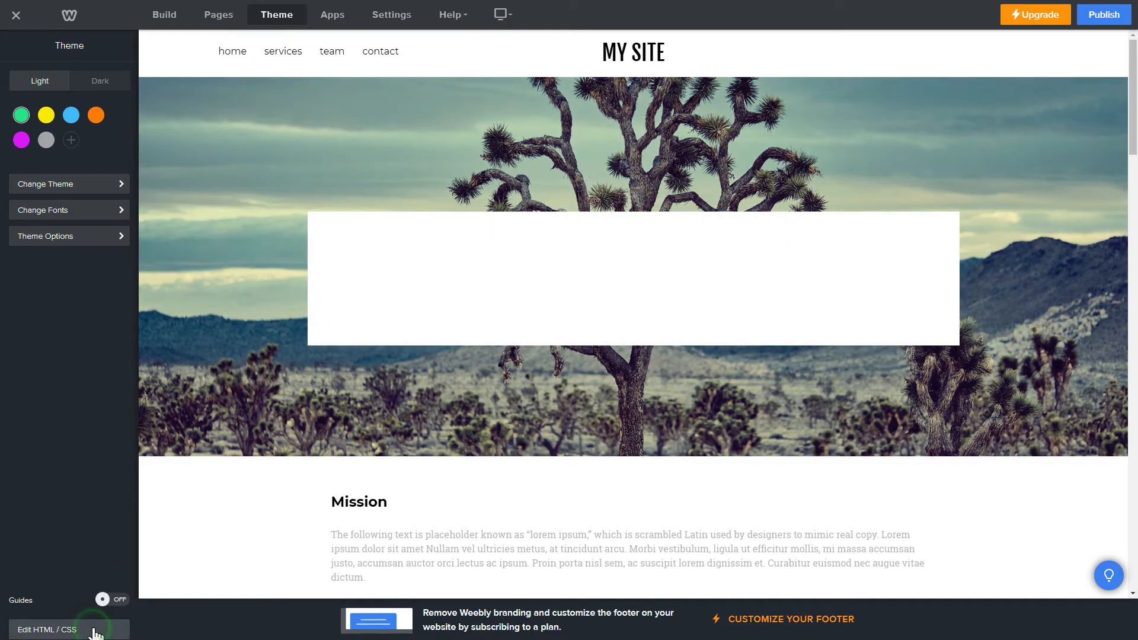
{"action": "left_click", "coordinate": [46, 630]}
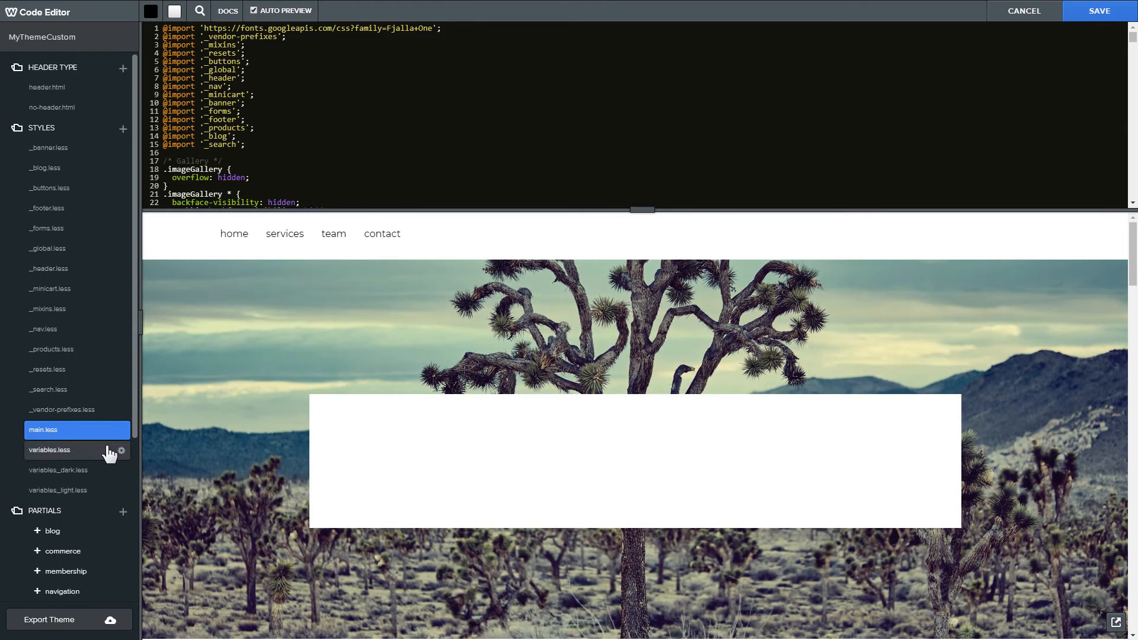
Paste the Elfsight code into the head of header.html and no-header.html and save the theme.
{"action": "left_click", "coordinate": [47, 86]}
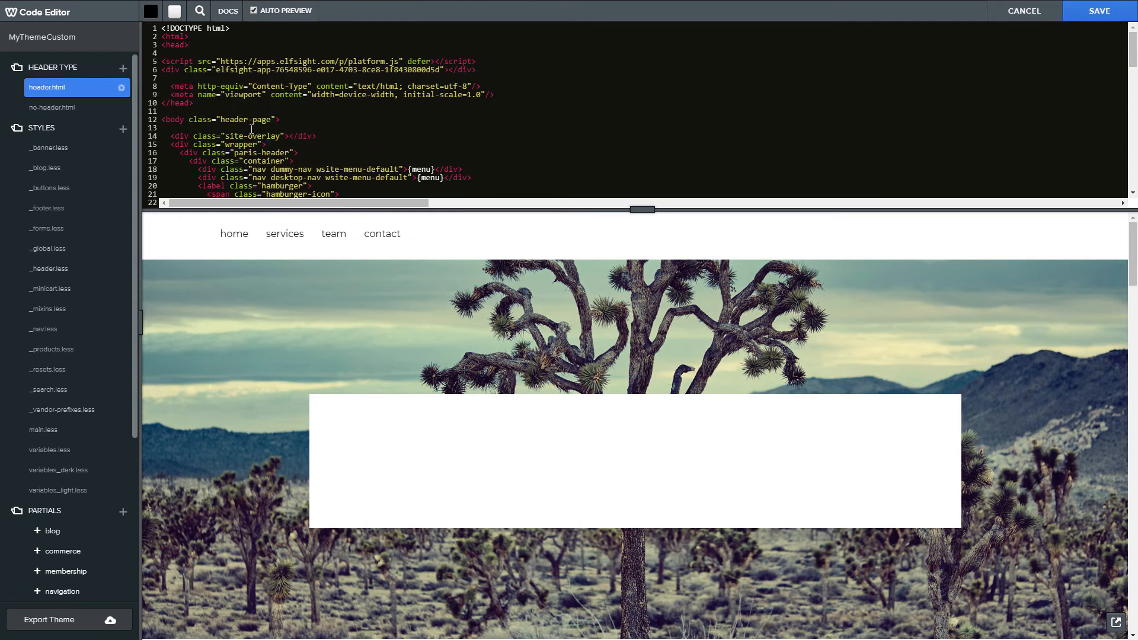
{"action": "left_click", "coordinate": [51, 108]}
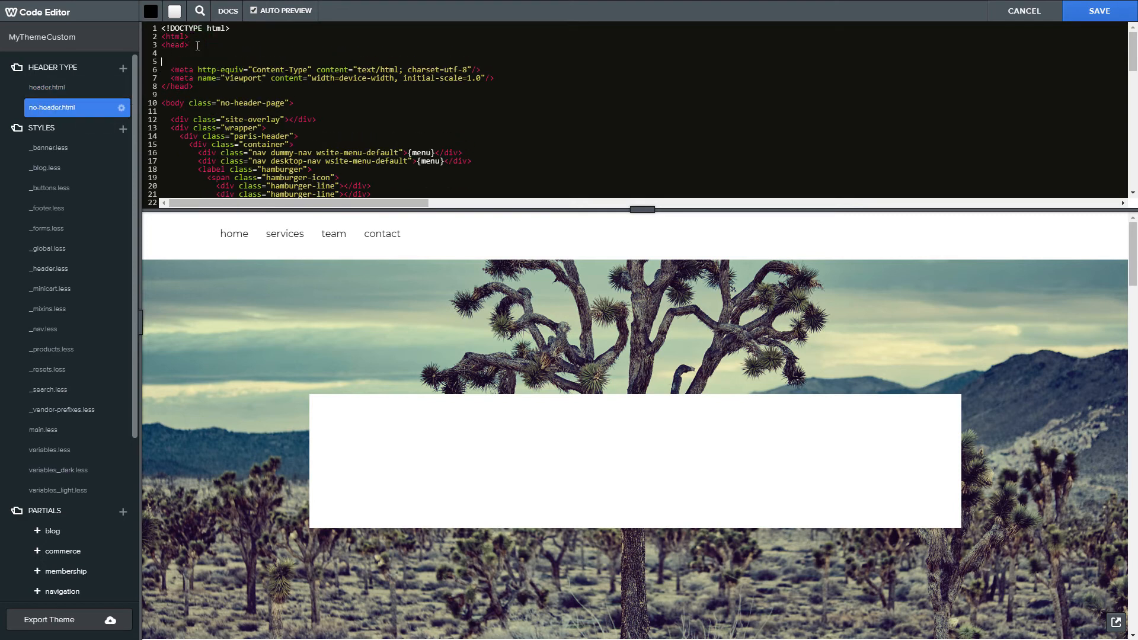
{"action": "right_click", "coordinate": [197, 45]}
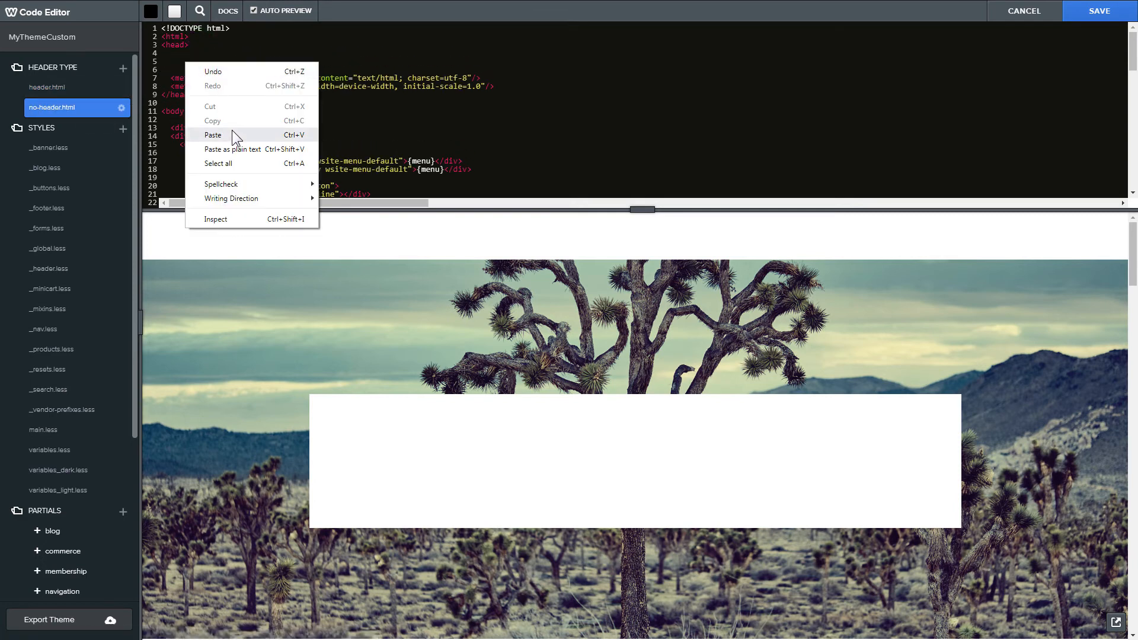
{"action": "left_click", "coordinate": [213, 135]}
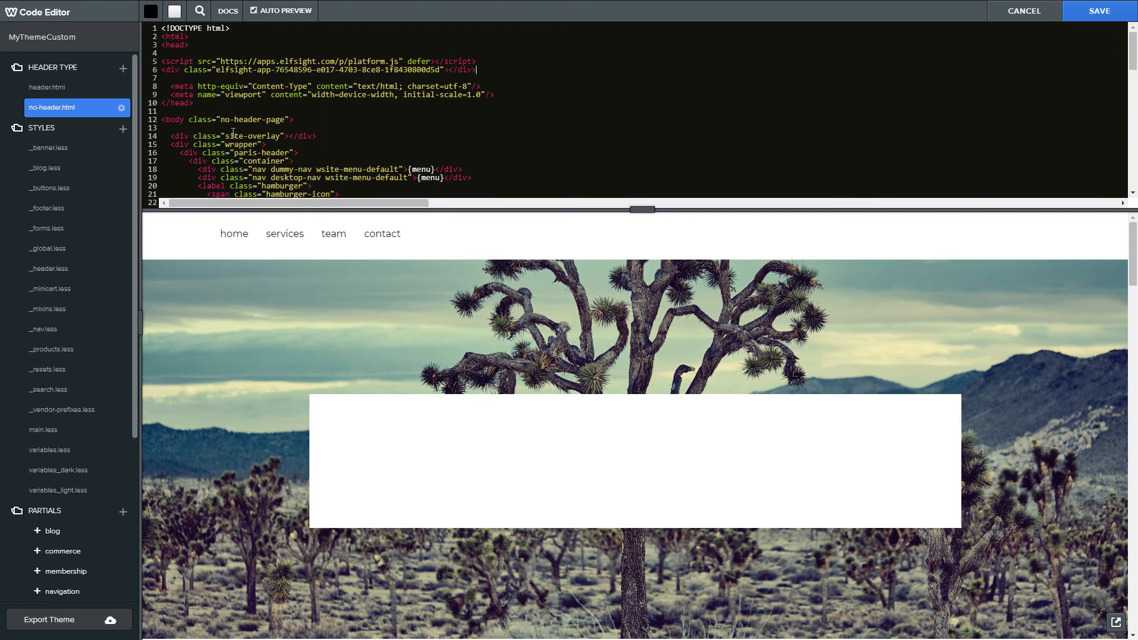
{"action": "left_click", "coordinate": [1097, 10]}
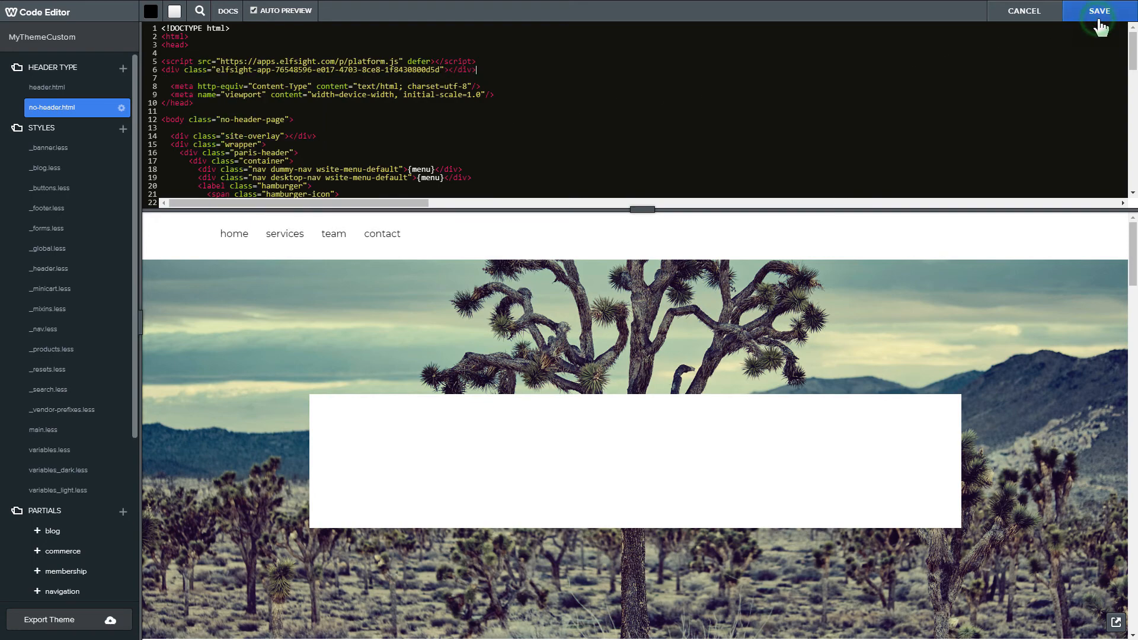
{"action": "left_click", "coordinate": [1097, 11]}
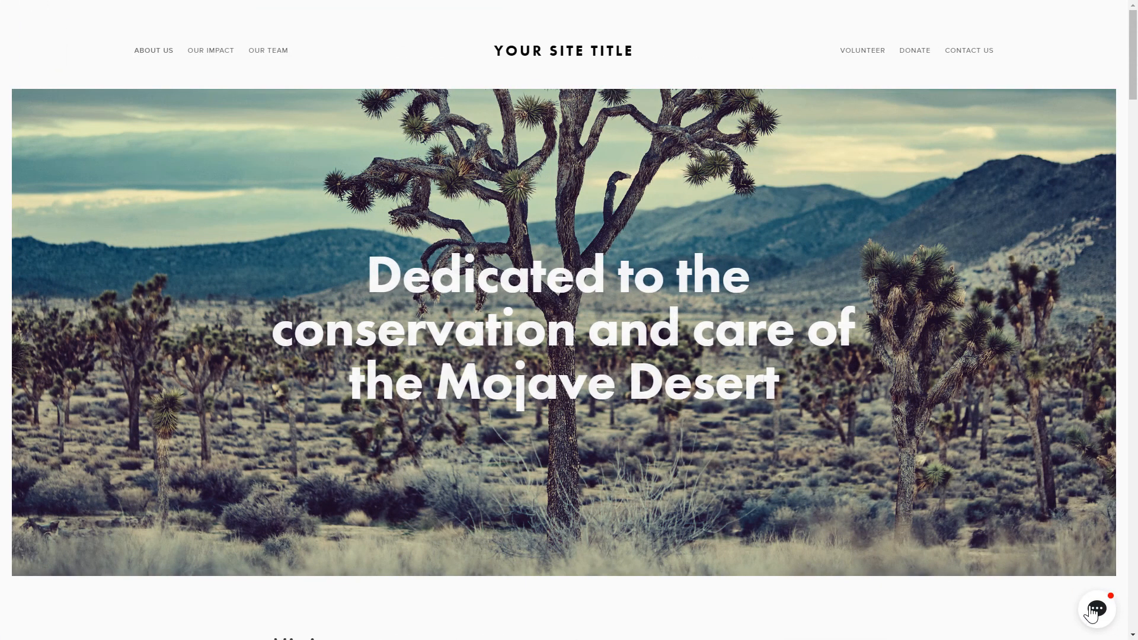
Open the chat bubble on the live Weebly site to reveal the chat window and its messengers.
{"action": "left_click", "coordinate": [1097, 608]}
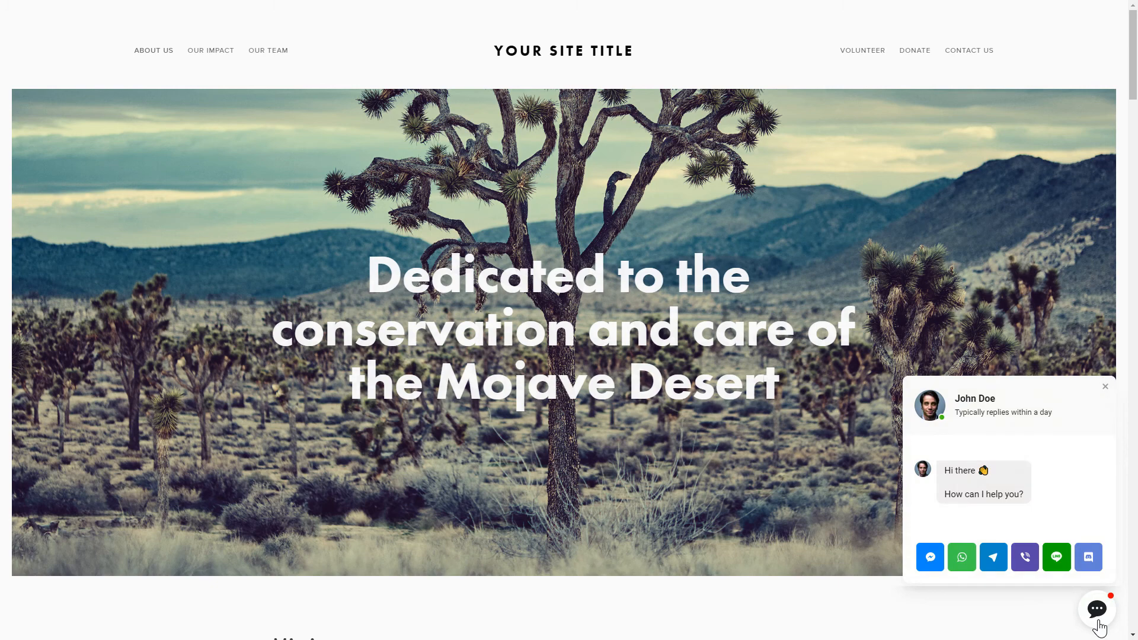